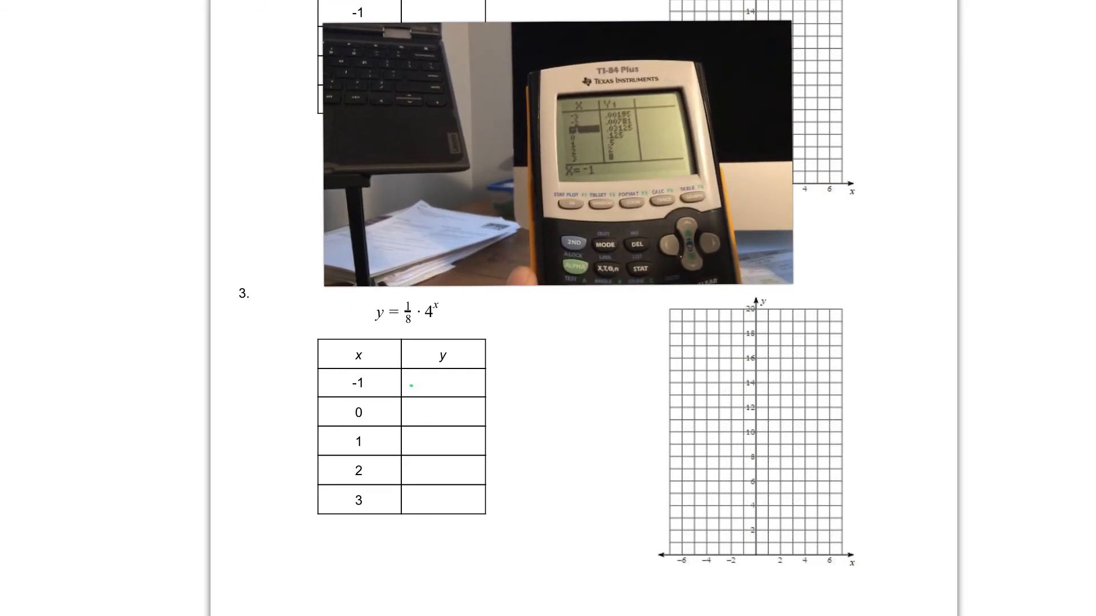
- Write the green y-values .03125, .125 and .5 for x = -1, 0 and 1 in problem 3's table
text(.03125)
click(443, 412)
text(.125)
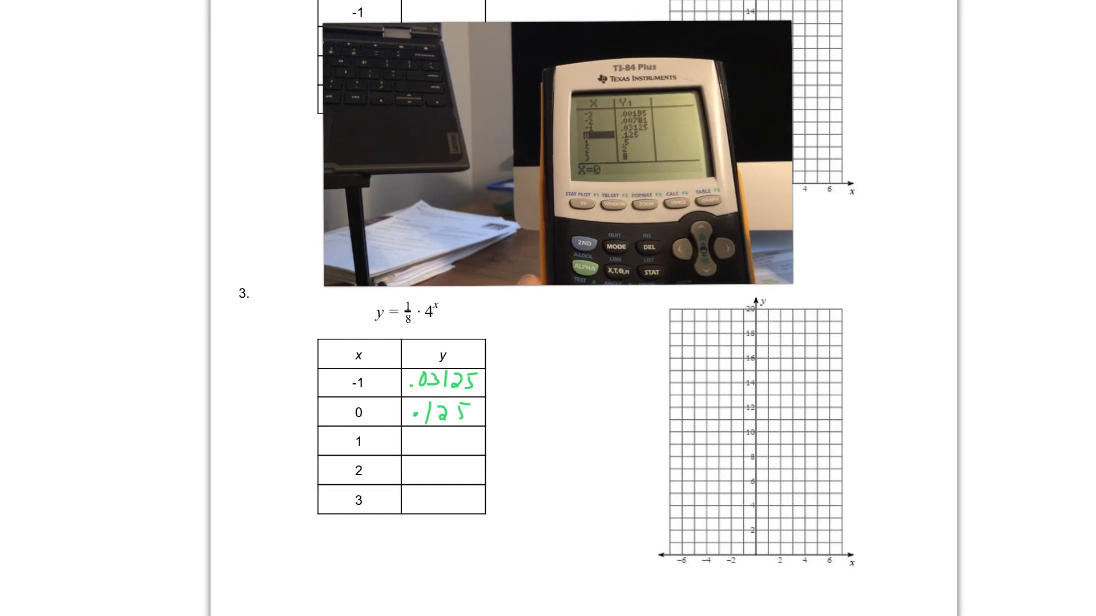
text(.5)
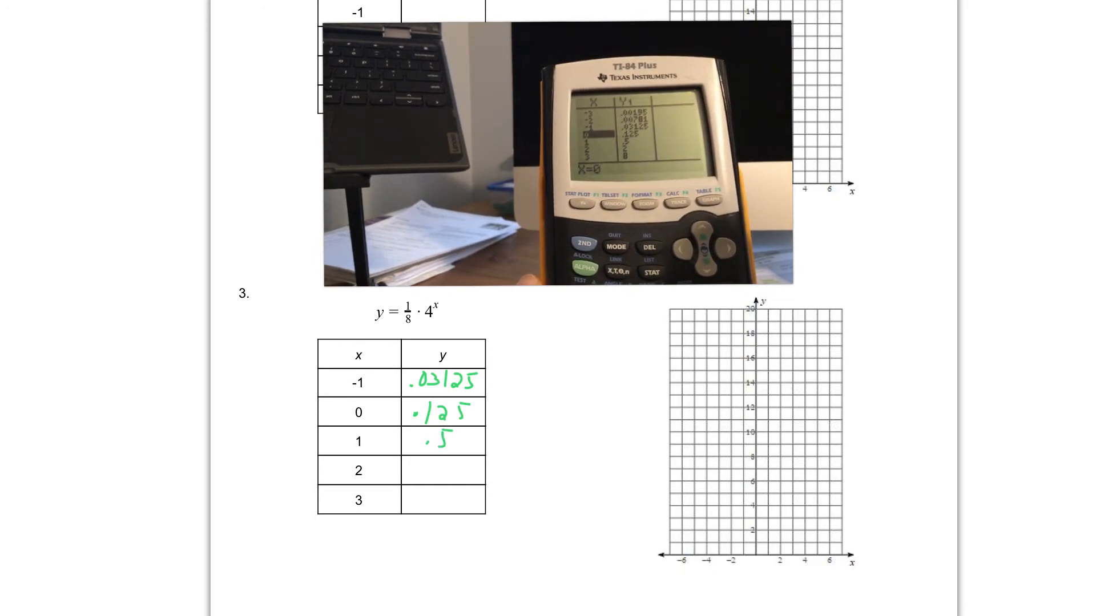
text(2)
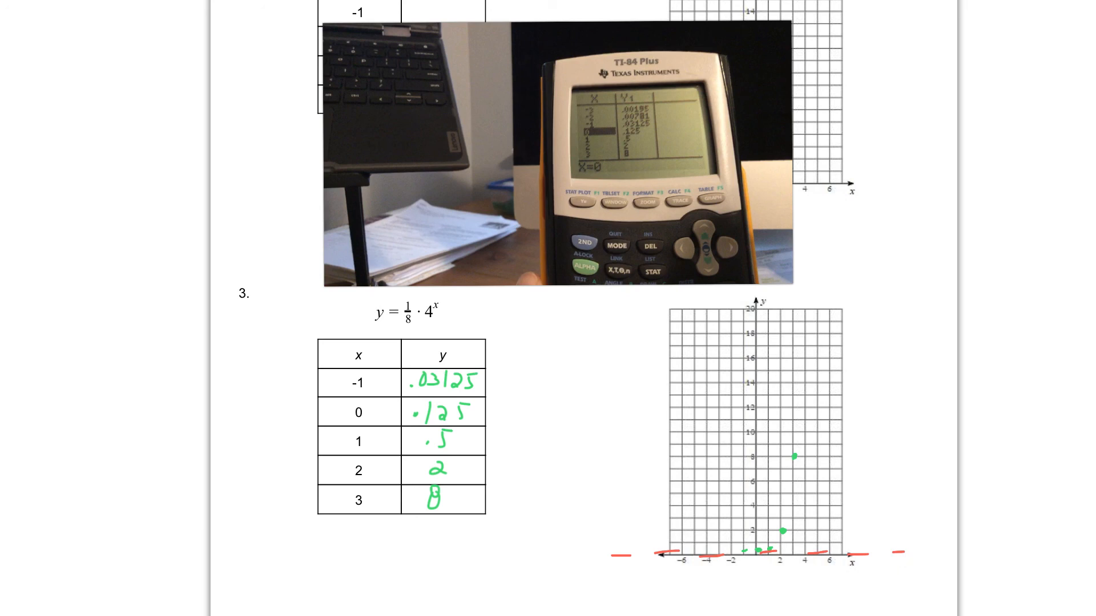
- Draw the green curve hugging the asymptote and rising through the points up to (2, 2)
drag(747, 552, 783, 531)
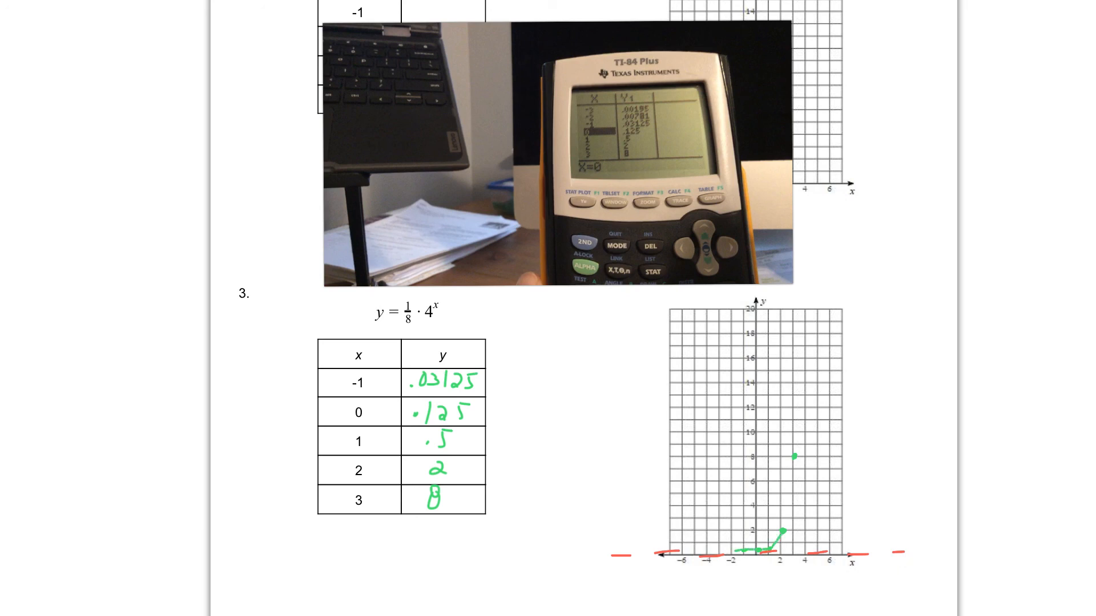